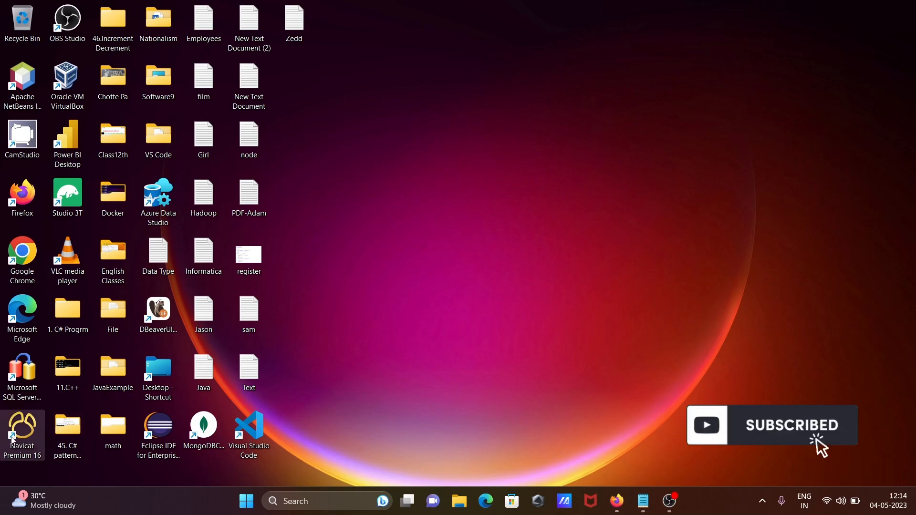
Launch Navicat Premium and continue with the trial version.
double_click(21, 429)
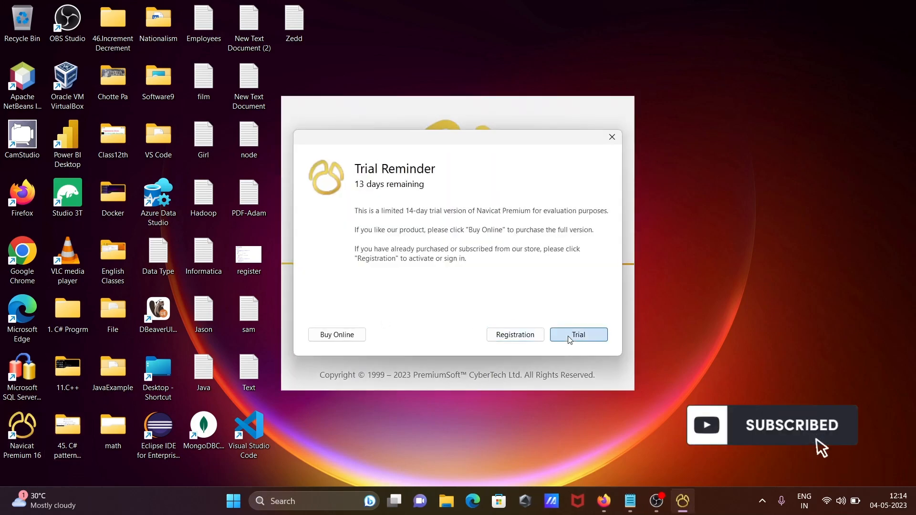
click(578, 335)
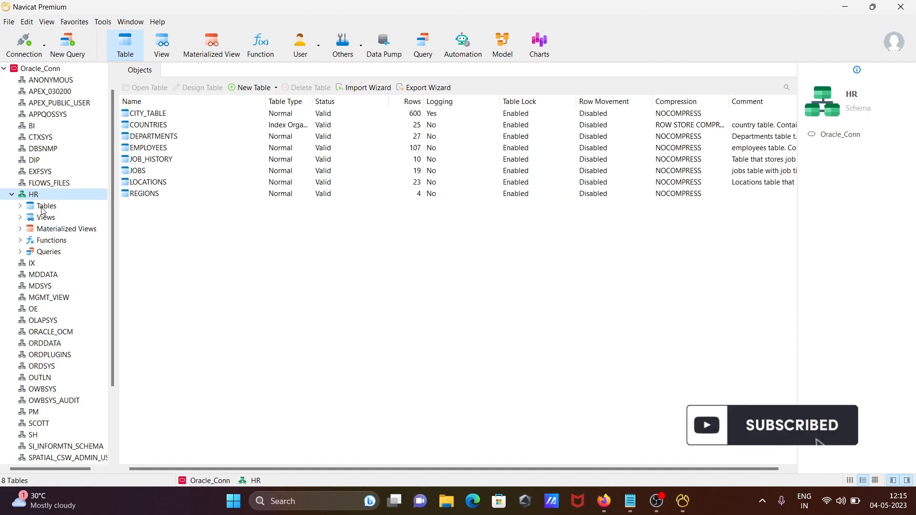
Expand the HR schema's Tables folder to list its eight tables.
click(46, 205)
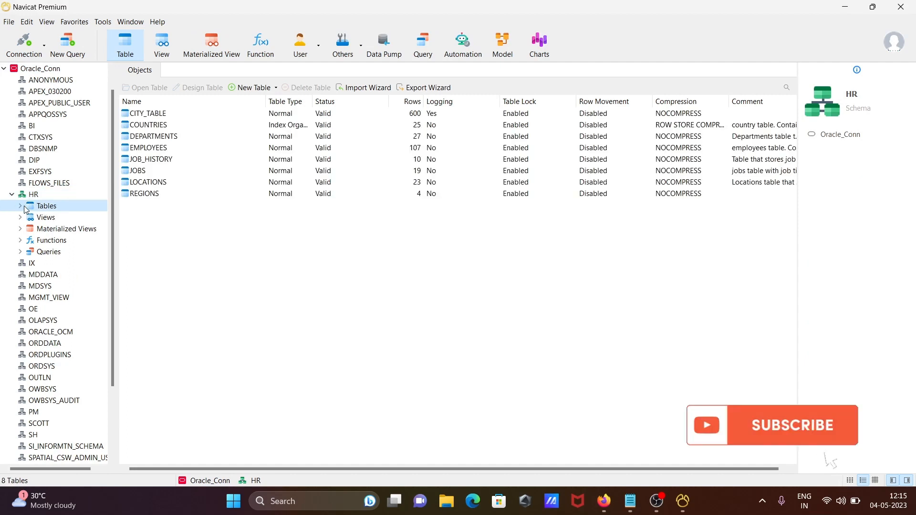
click(19, 206)
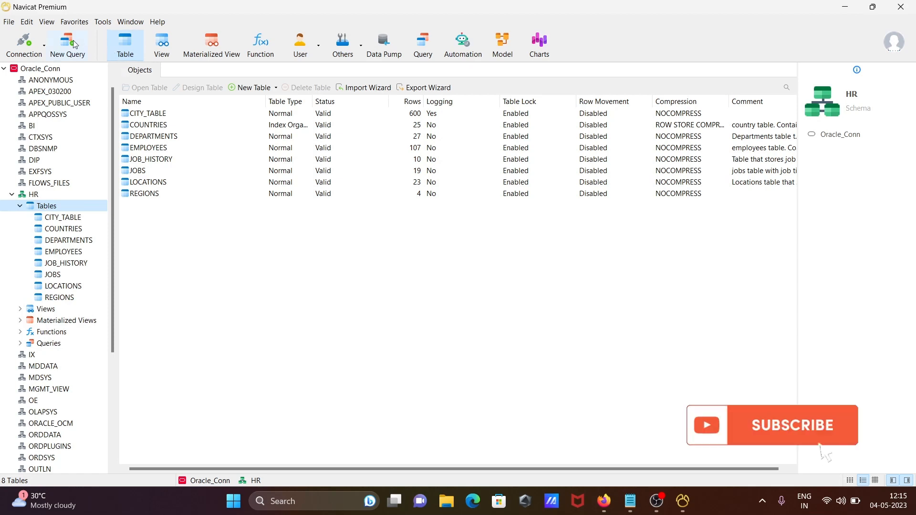
Run a new query 'SELECT * FROM EMPLOYEES' on the HR schema.
click(67, 44)
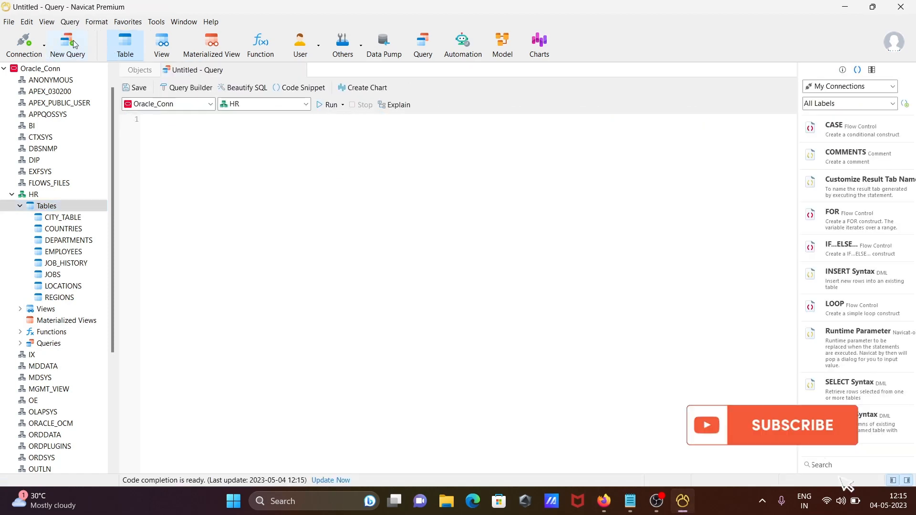
click(792, 424)
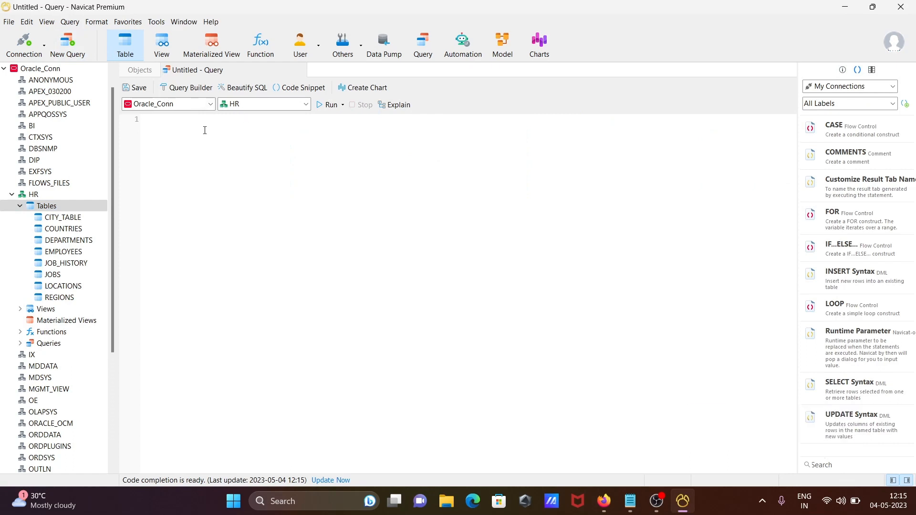
text(SELECT)
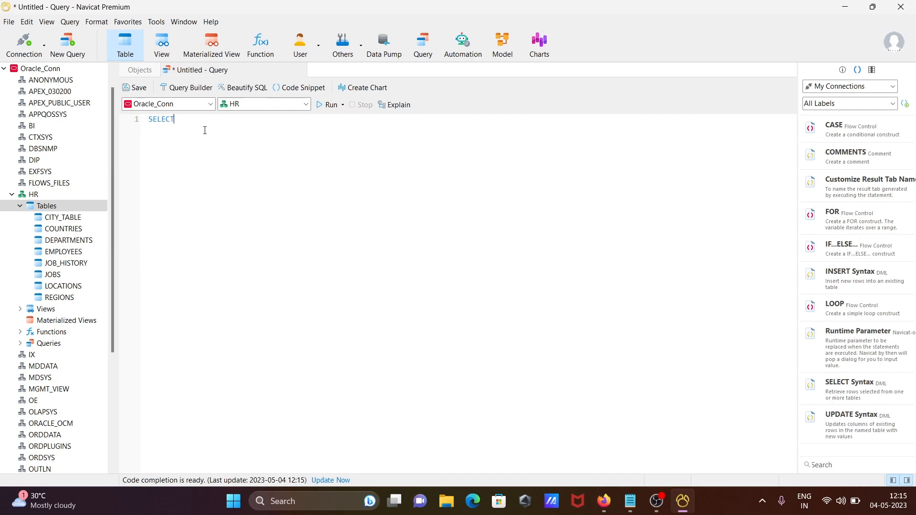
text(* fr)
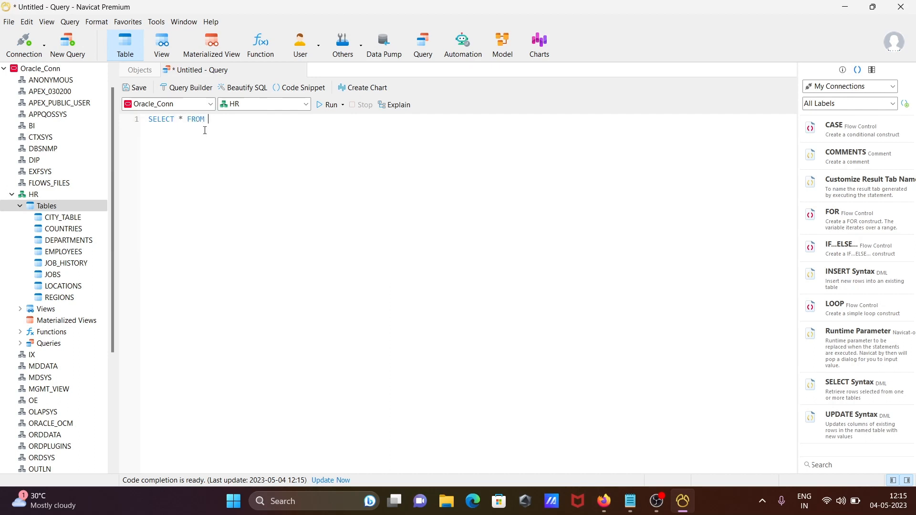
text(EMPLOYEES)
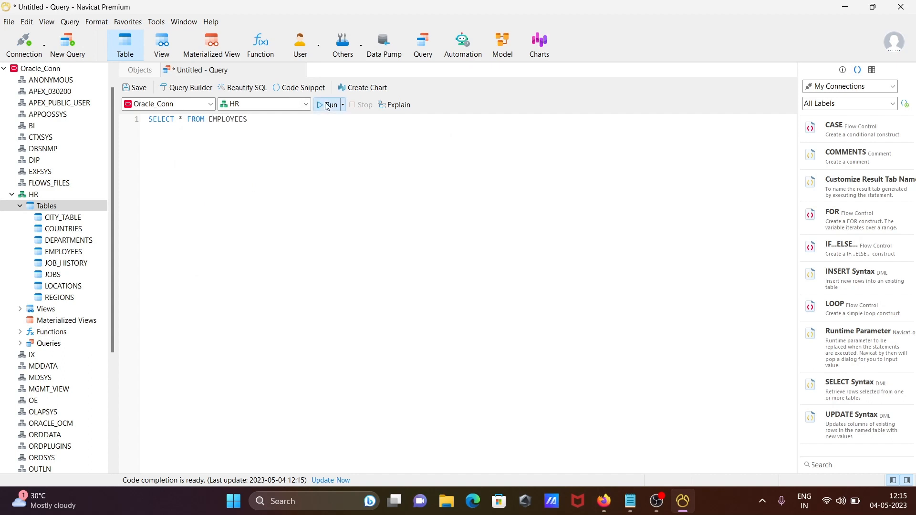
click(329, 104)
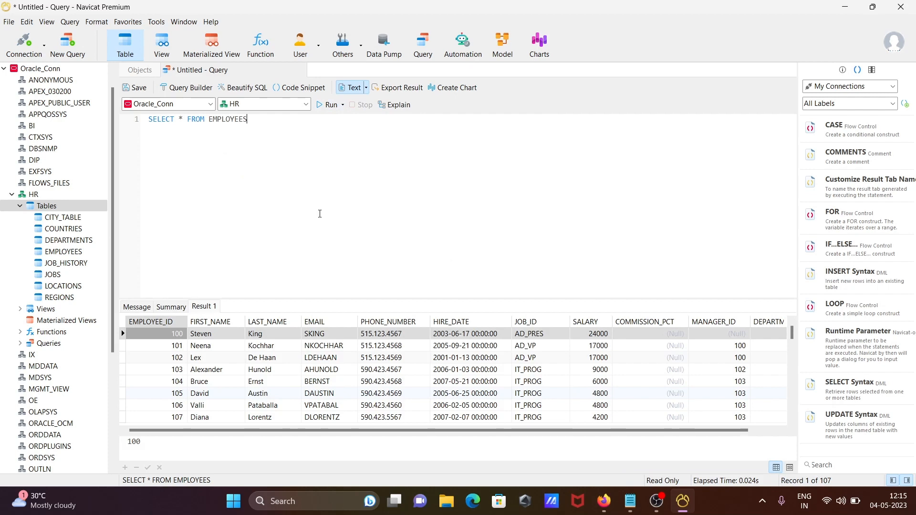
mouse_move(306, 186)
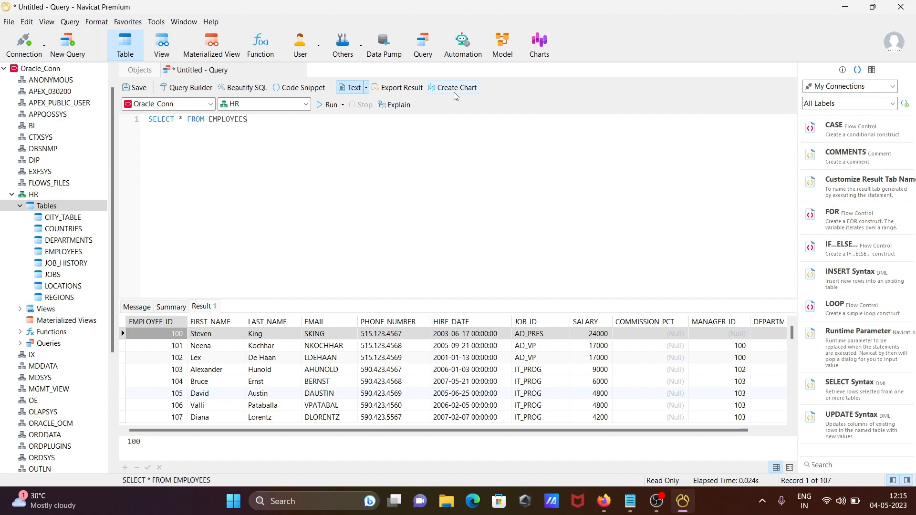
Create a chart from the EMPLOYEES results with EMPLOYEE_ID on the axis.
click(456, 87)
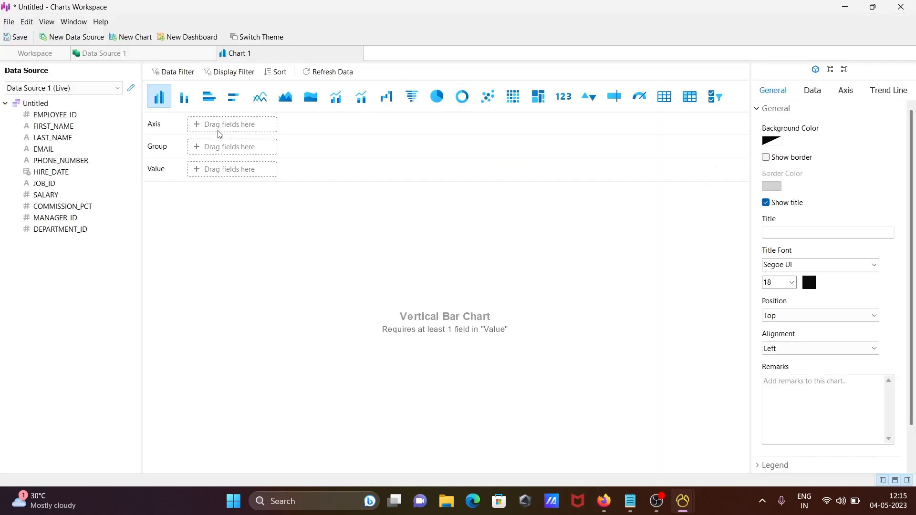
mouse_move(115, 122)
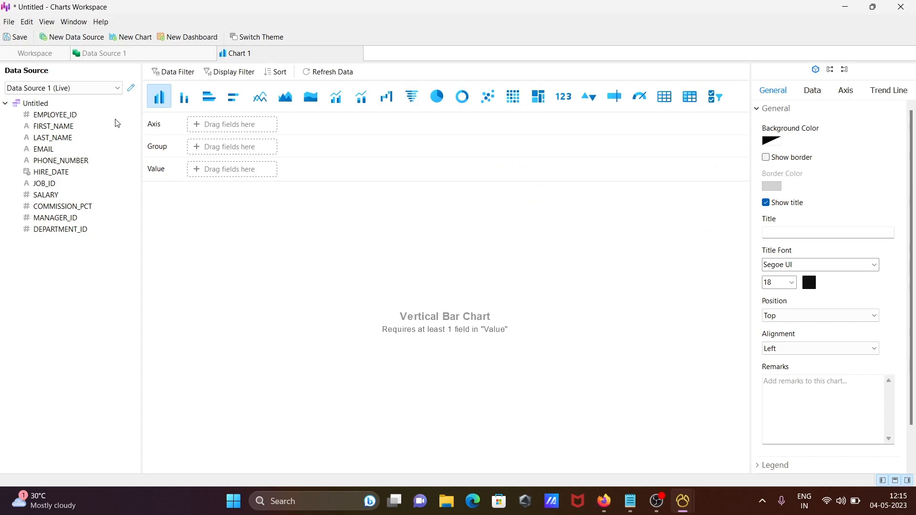
drag(55, 114, 207, 124)
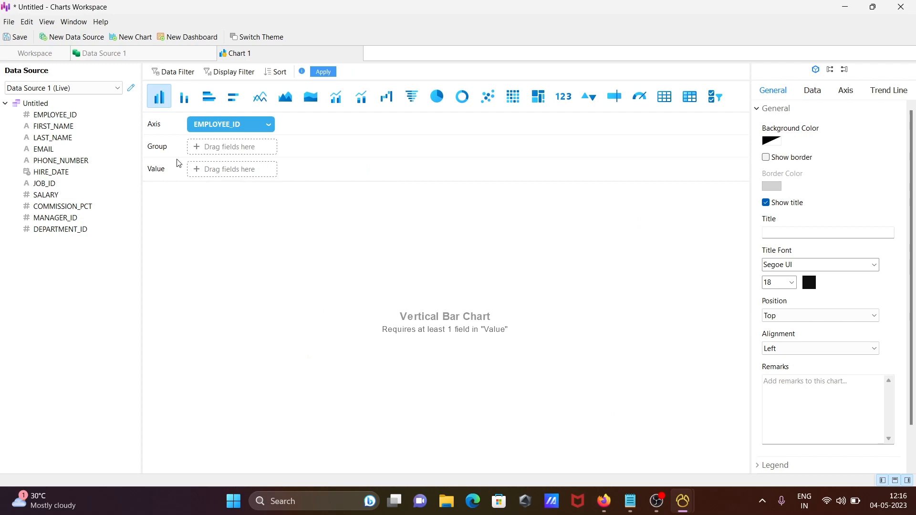
Group the chart by DEPARTMENT_ID and use summed SALARY as the values.
drag(60, 229, 231, 146)
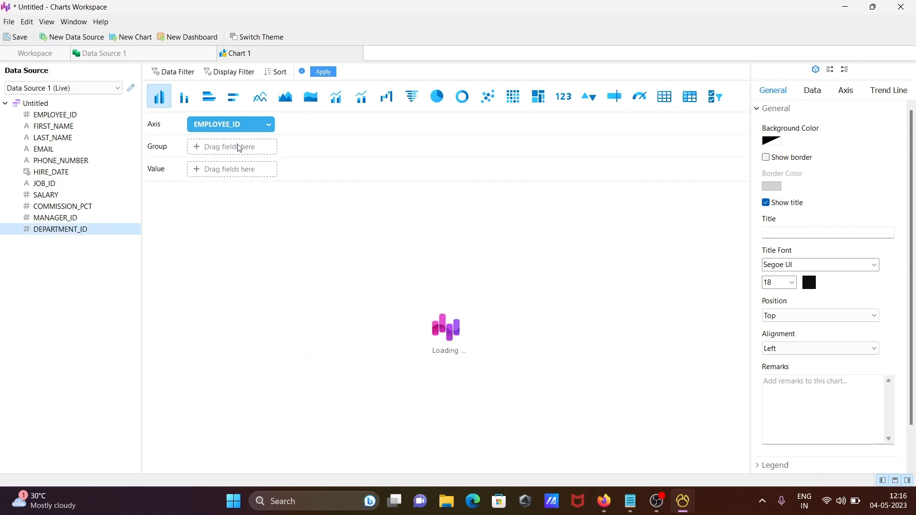
drag(60, 229, 231, 146)
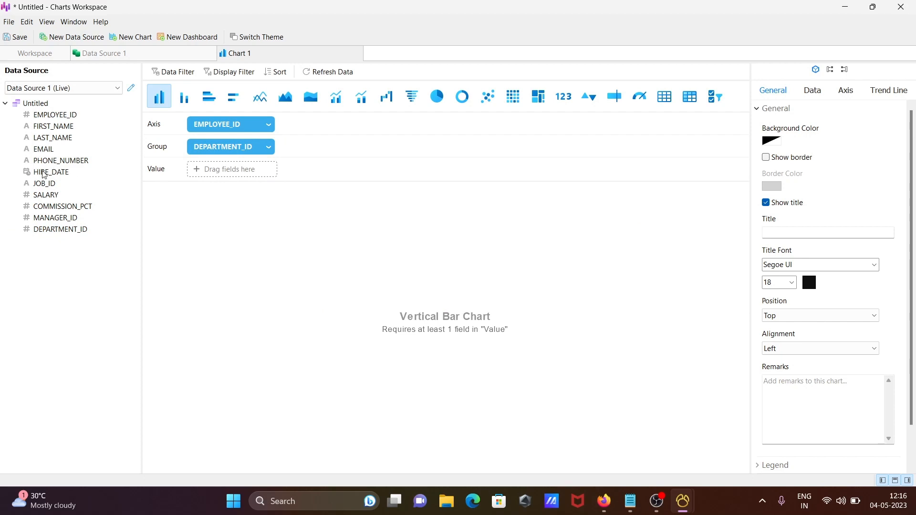
click(46, 195)
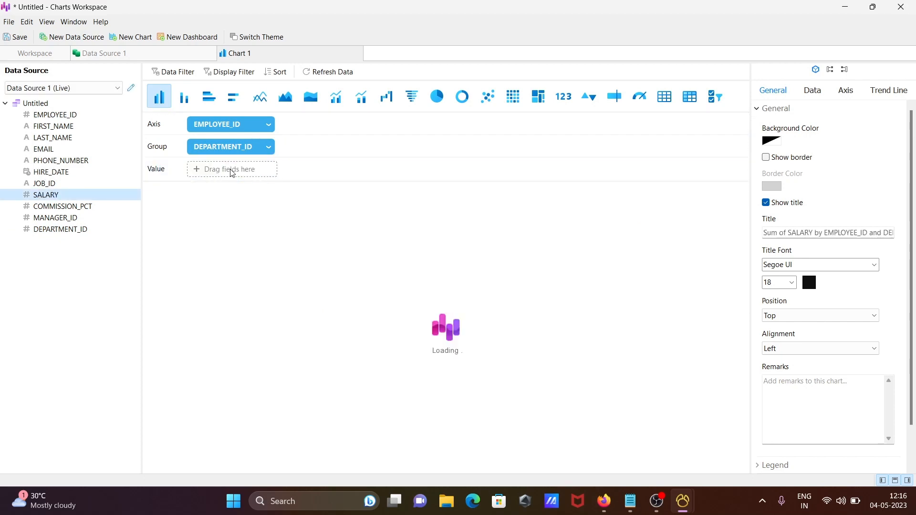
drag(46, 195, 231, 169)
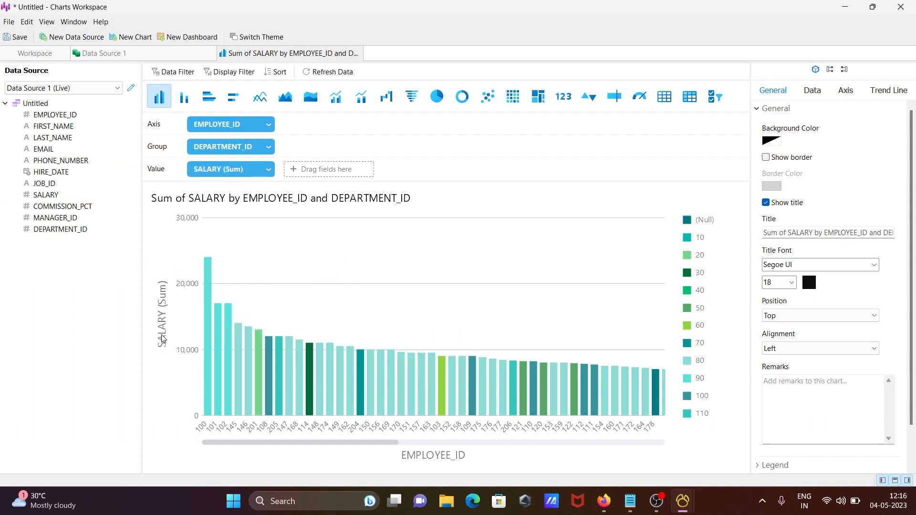
mouse_move(232, 432)
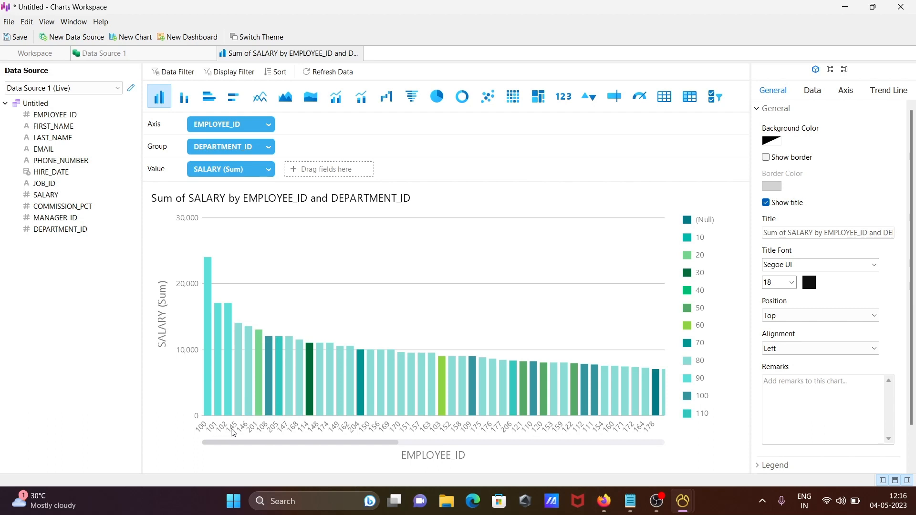
mouse_move(293, 434)
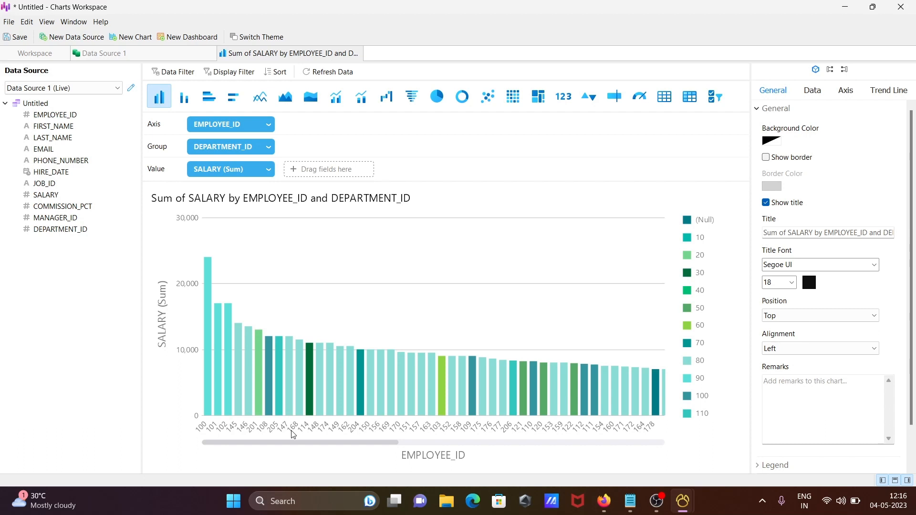
mouse_move(382, 445)
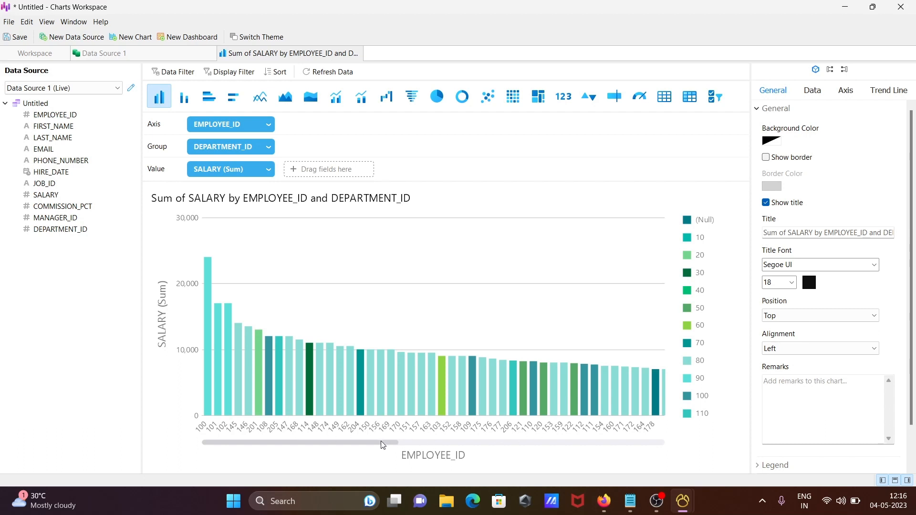
Change the salary chart's type to Bar and Line.
drag(383, 442, 538, 442)
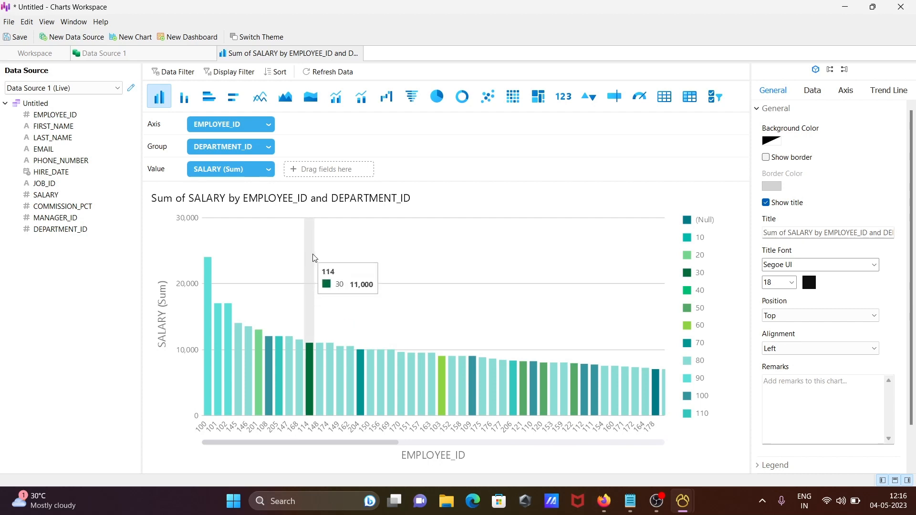
mouse_move(362, 97)
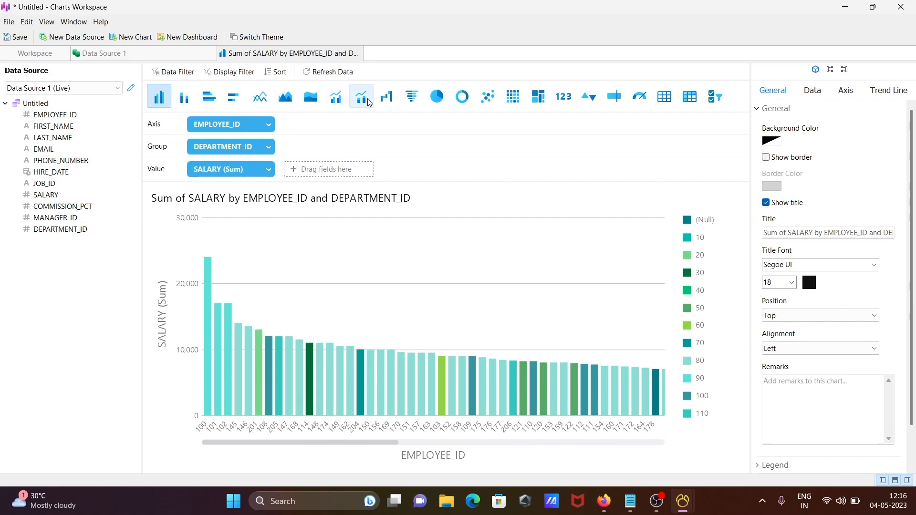
mouse_move(362, 96)
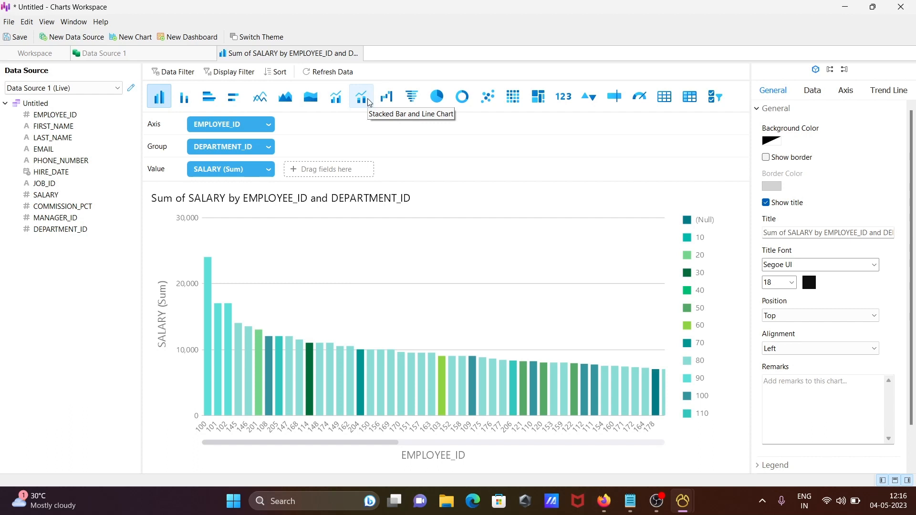
click(335, 97)
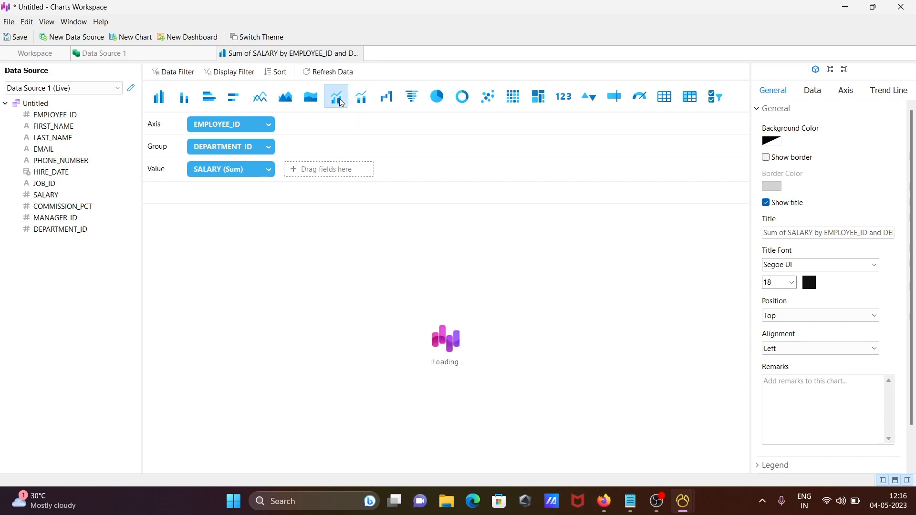
click(335, 97)
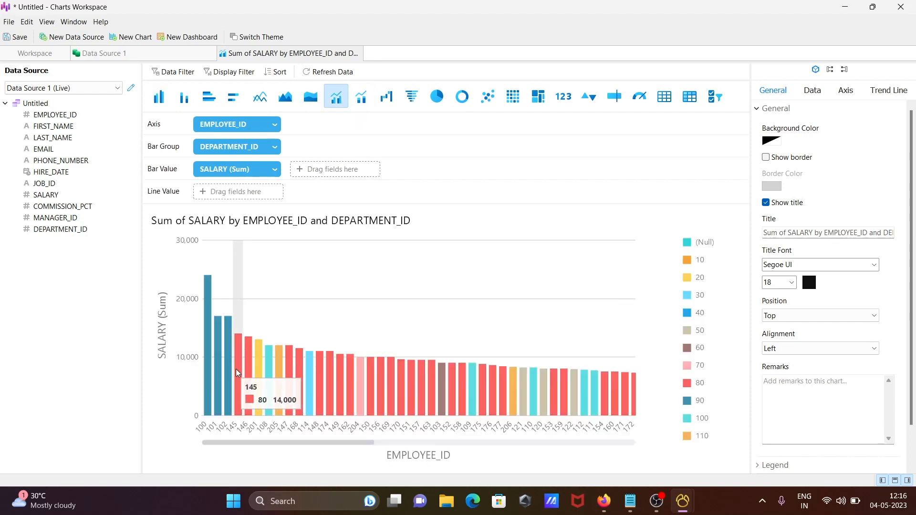
click(260, 97)
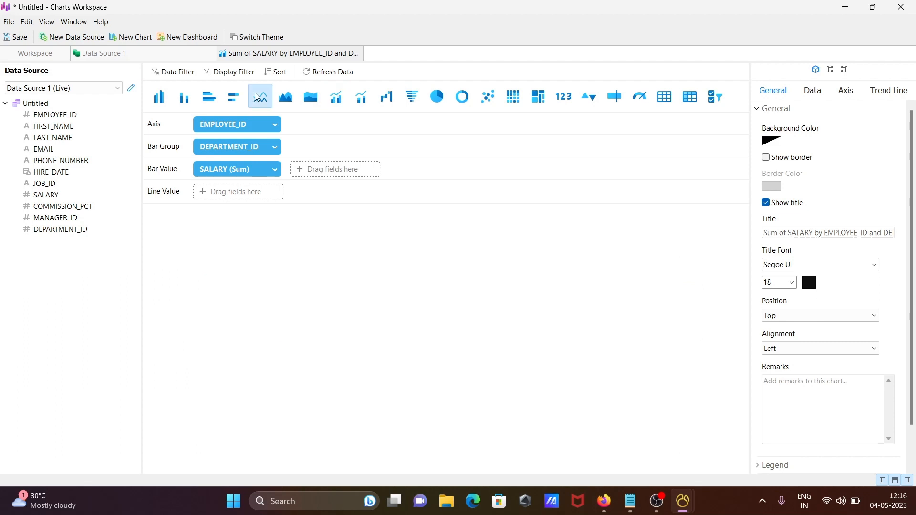
Draw summed salary by employee as a line chart with department series.
click(259, 97)
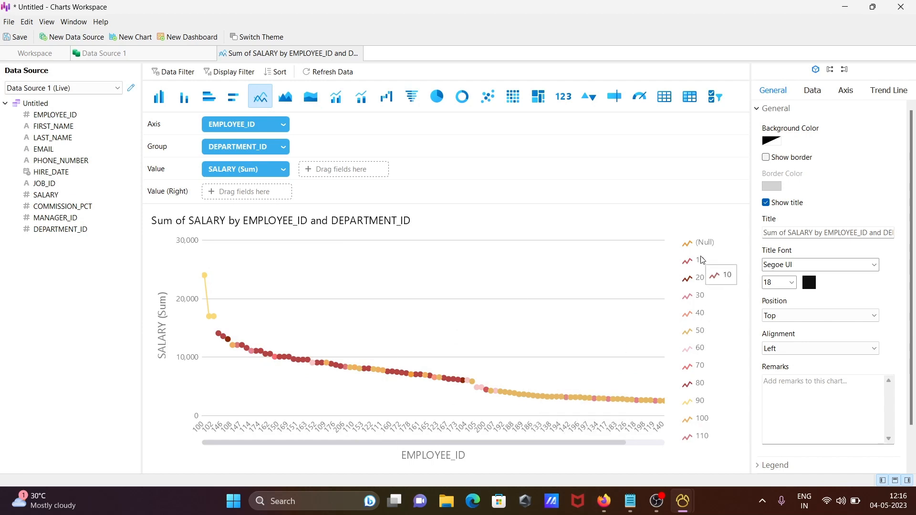
mouse_move(696, 372)
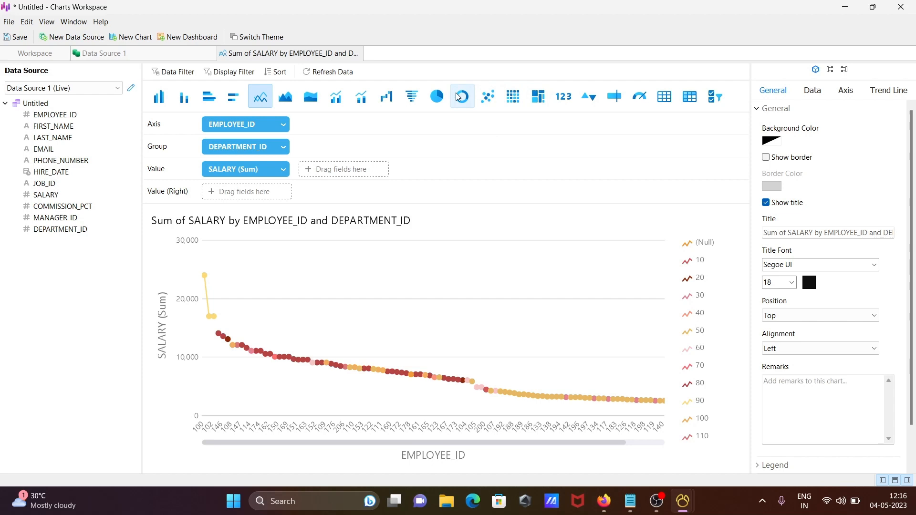
Show the chart as a doughnut, then as a table totalling 691,416.
click(461, 96)
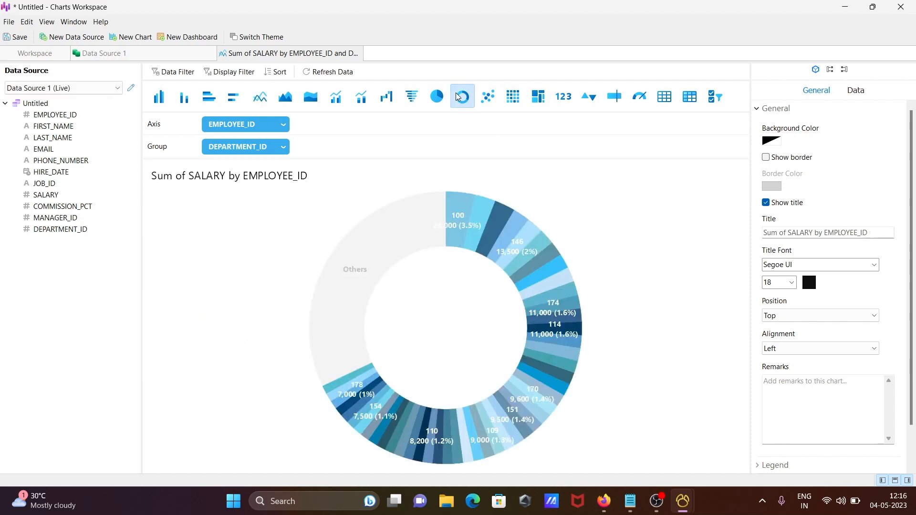
click(460, 97)
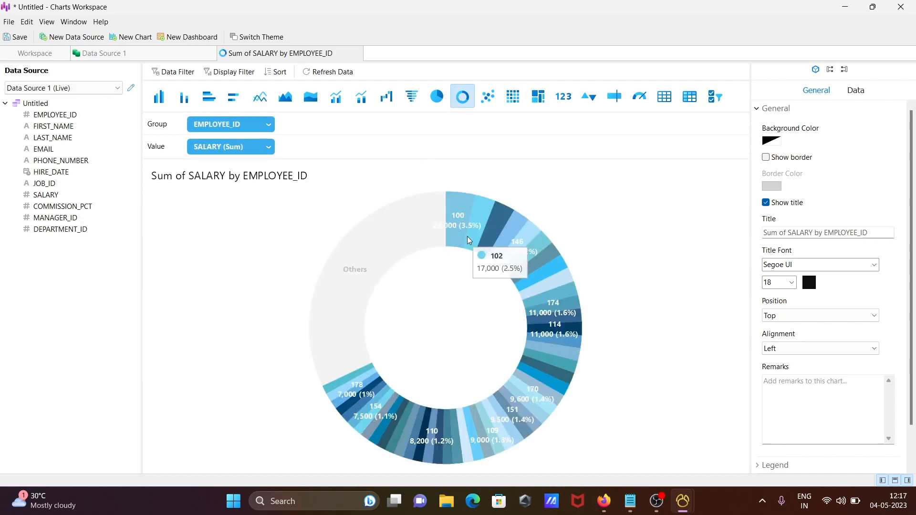
mouse_move(477, 215)
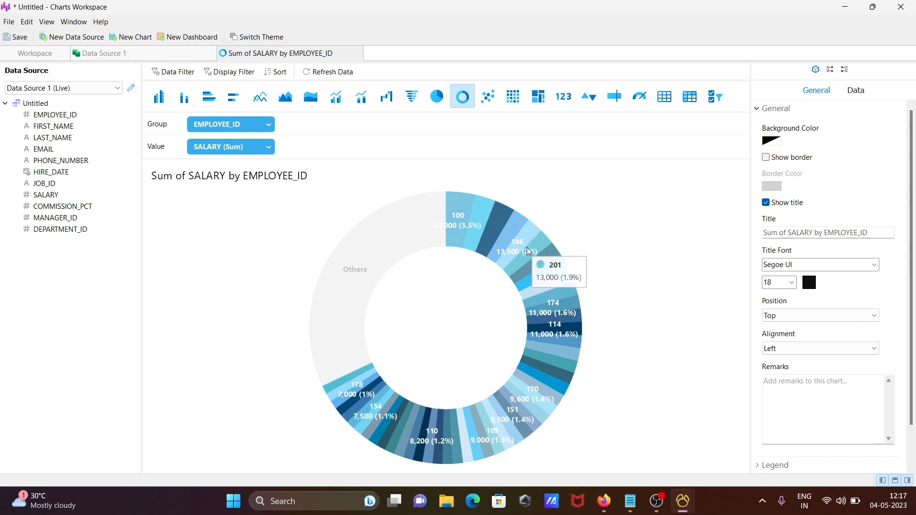
mouse_move(519, 250)
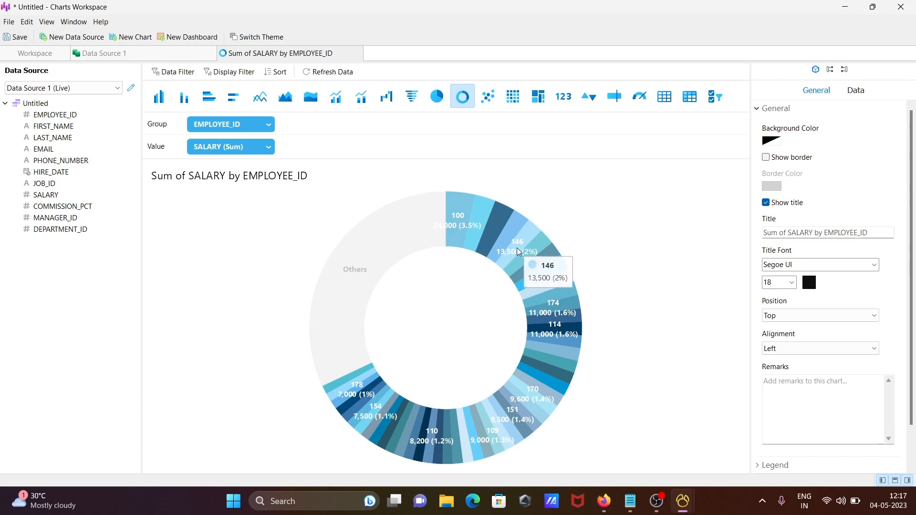
mouse_move(518, 264)
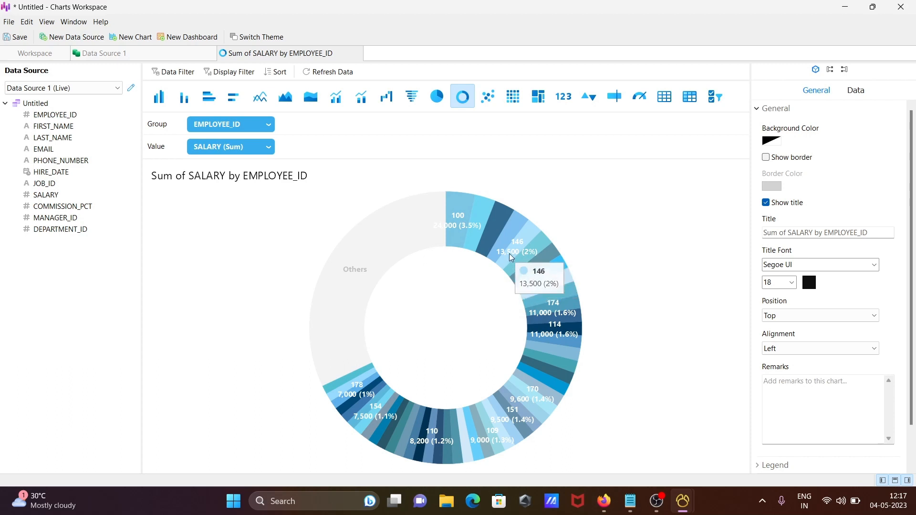
mouse_move(501, 145)
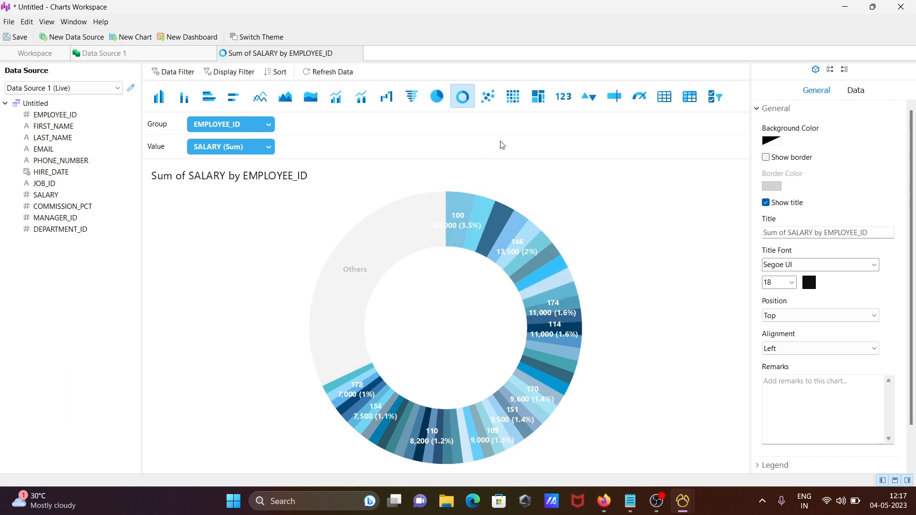
click(664, 96)
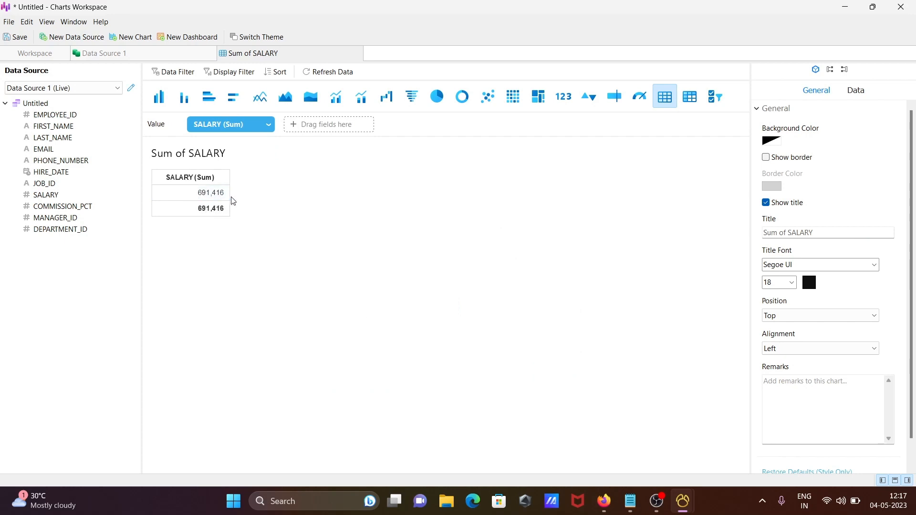
mouse_move(501, 157)
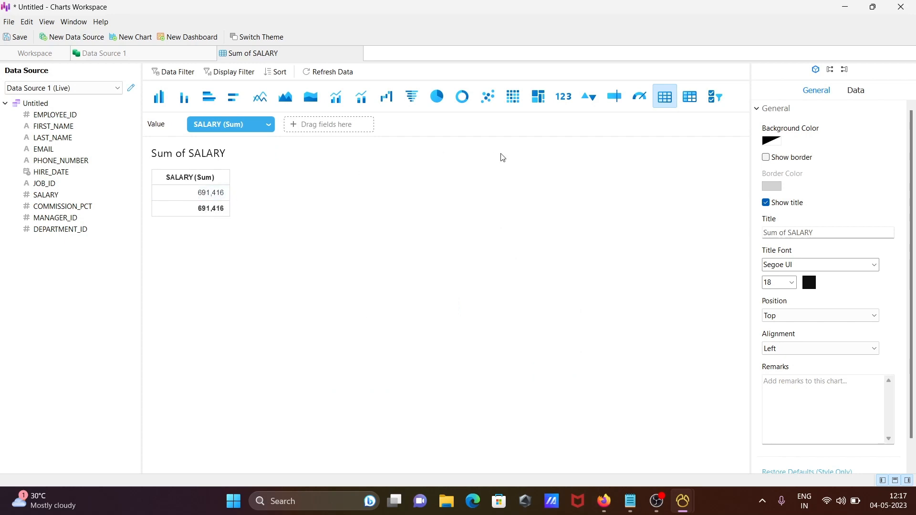
mouse_move(449, 127)
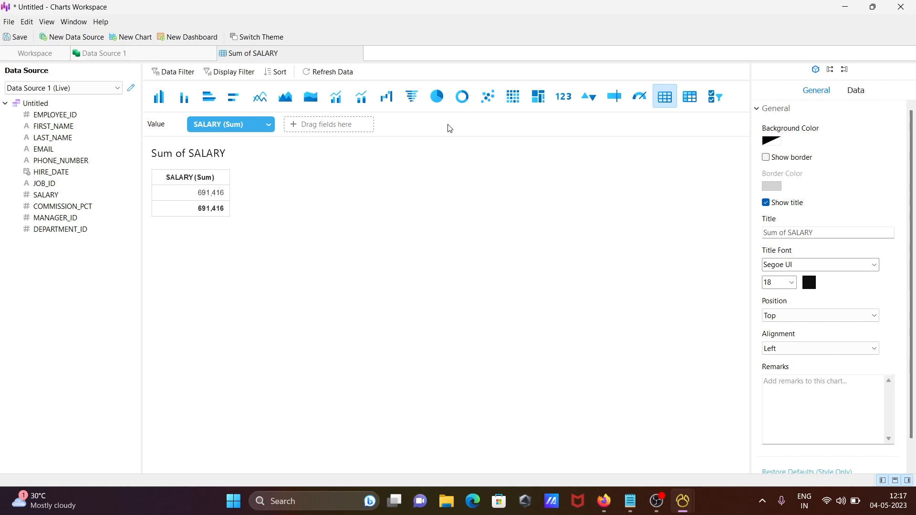
Switch the chart to a pie chart and bring up the light/dark theme chooser.
click(437, 96)
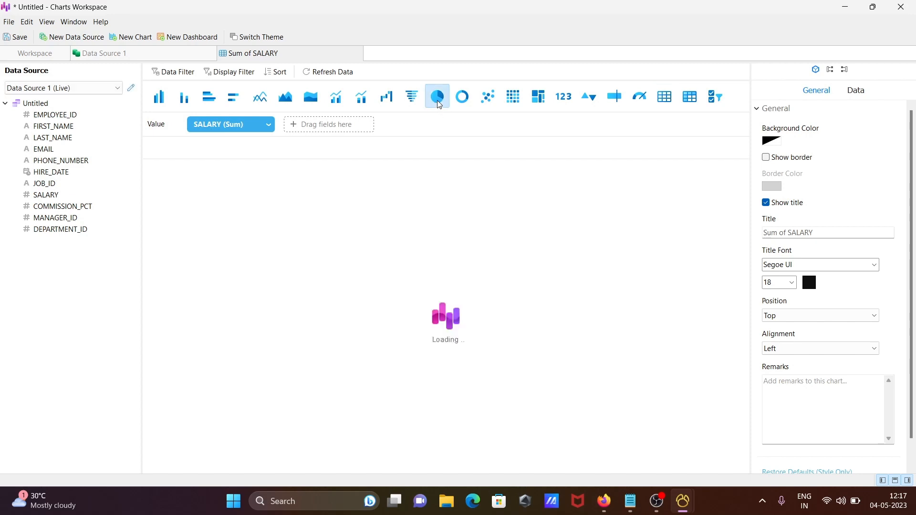
click(436, 96)
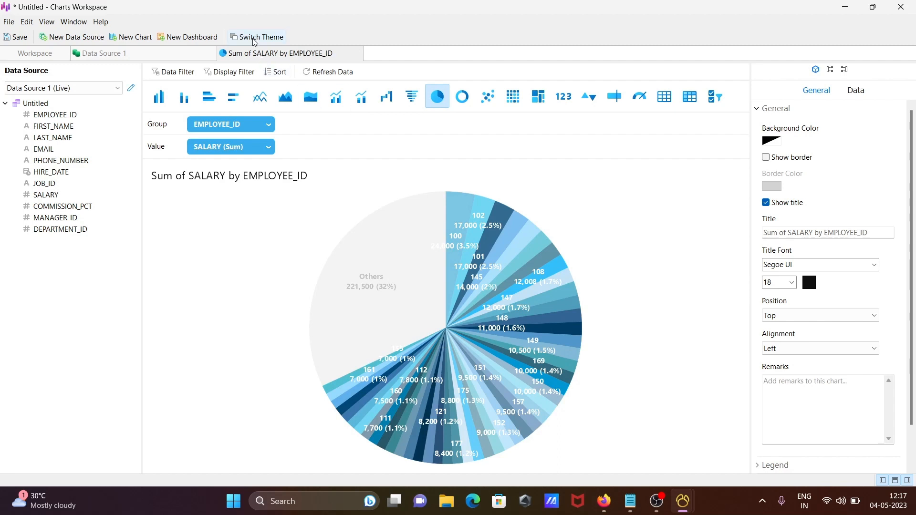
click(260, 36)
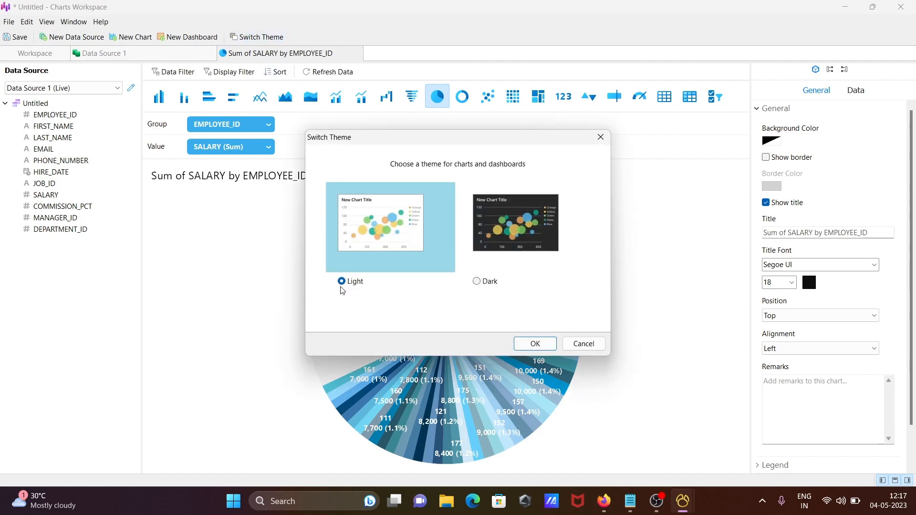
Apply the Dark theme to the pie chart and bring up the sort criteria.
click(477, 281)
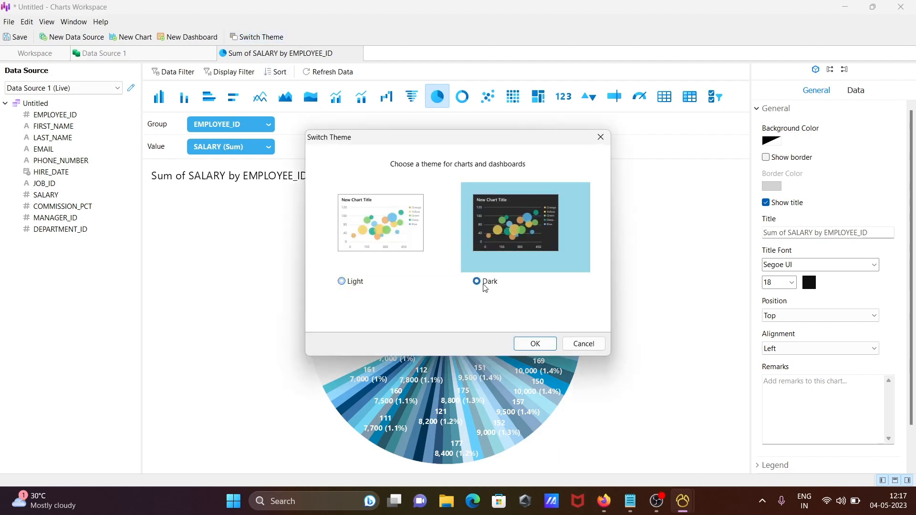
click(534, 343)
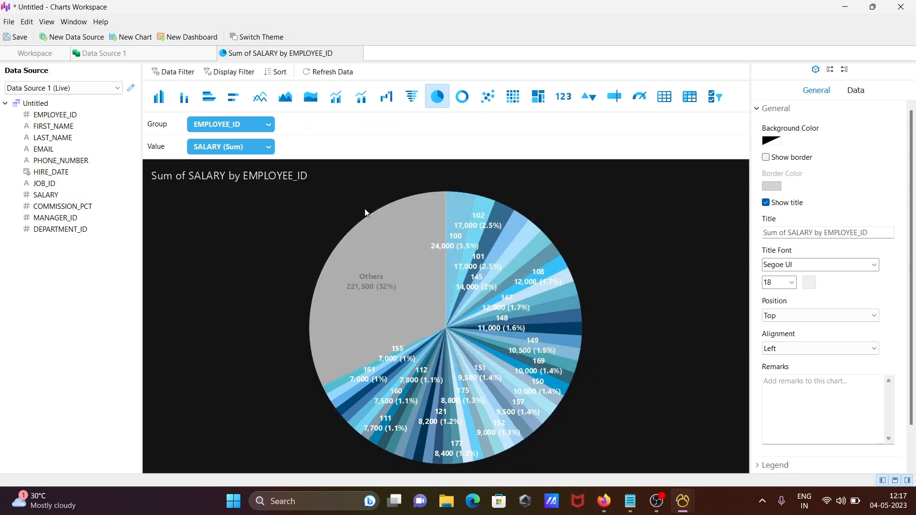
mouse_move(576, 219)
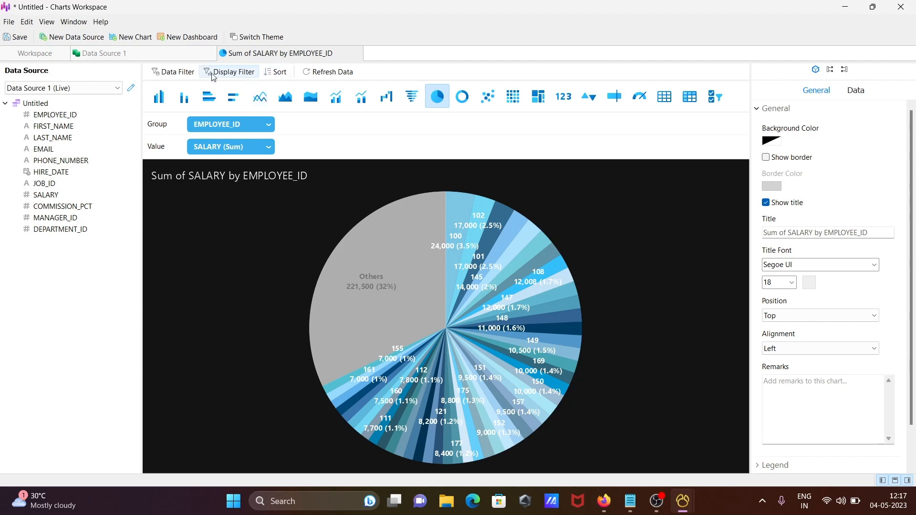
click(275, 72)
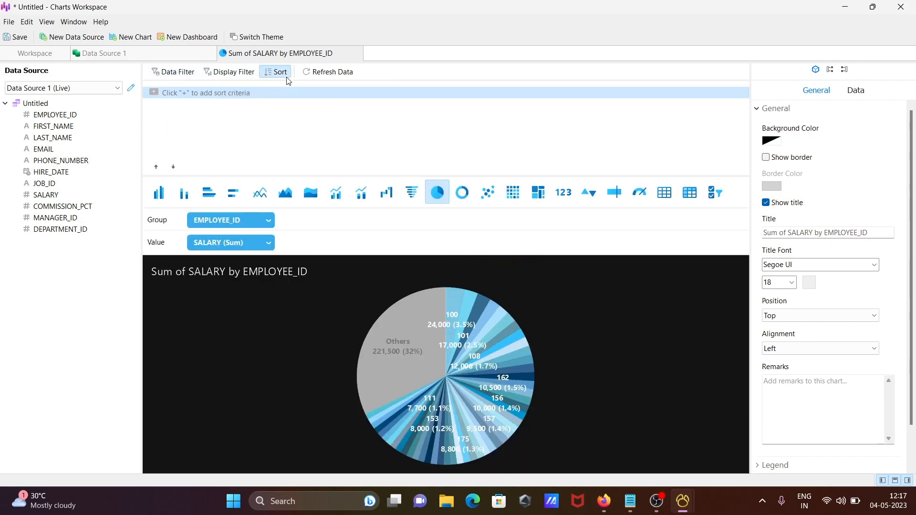
Sort the pie chart by EMPLOYEE_ID ascending and apply it.
click(154, 92)
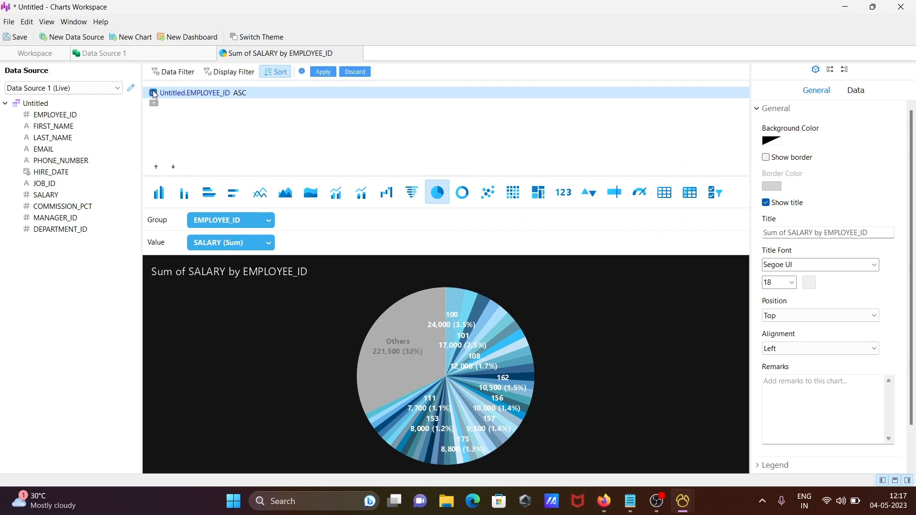
click(153, 92)
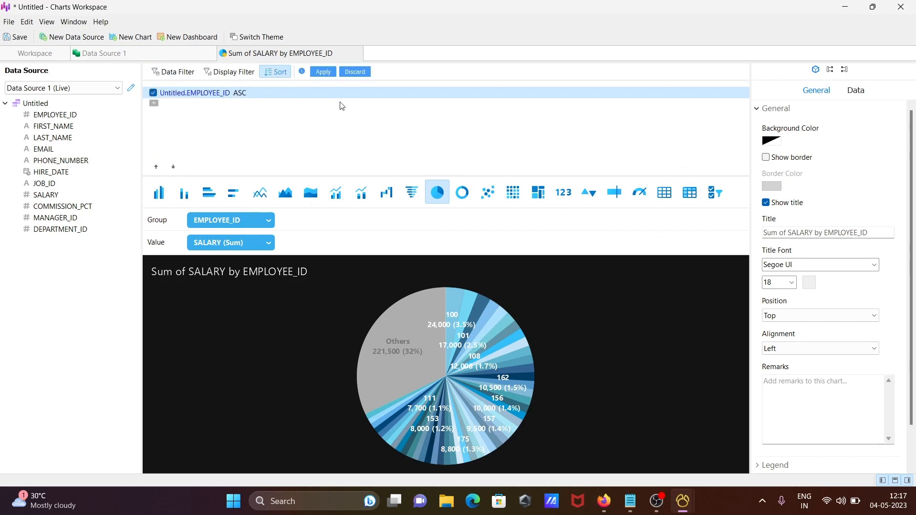
click(322, 71)
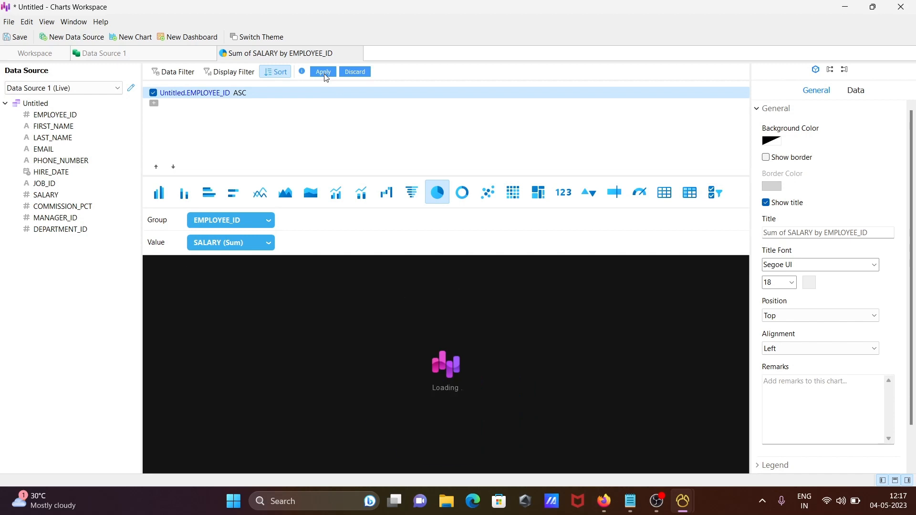
click(322, 72)
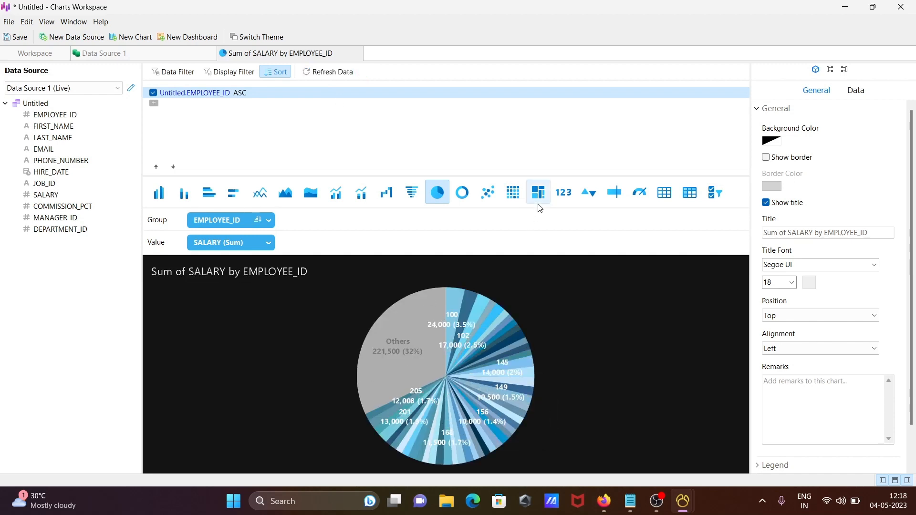
Switch the chart to a treemap of salary sums by EMPLOYEE_ID and DEPARTMENT_ID.
click(537, 97)
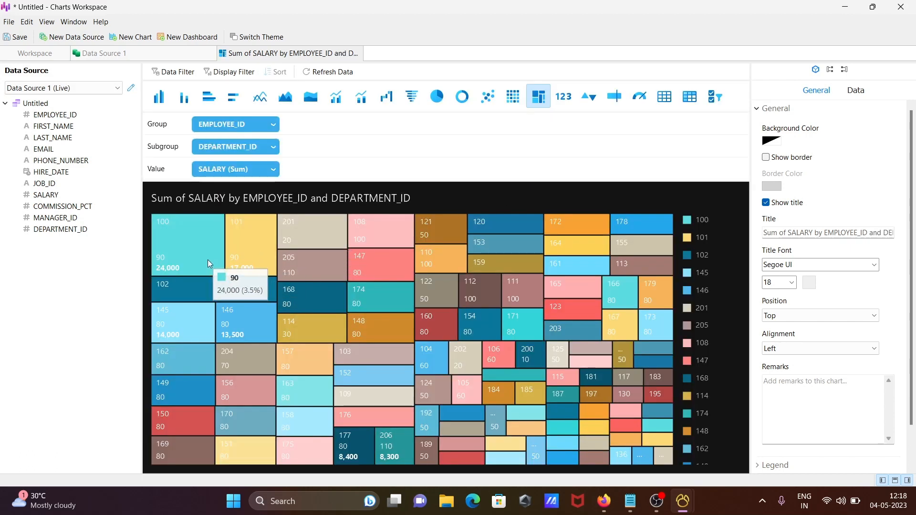
mouse_move(166, 307)
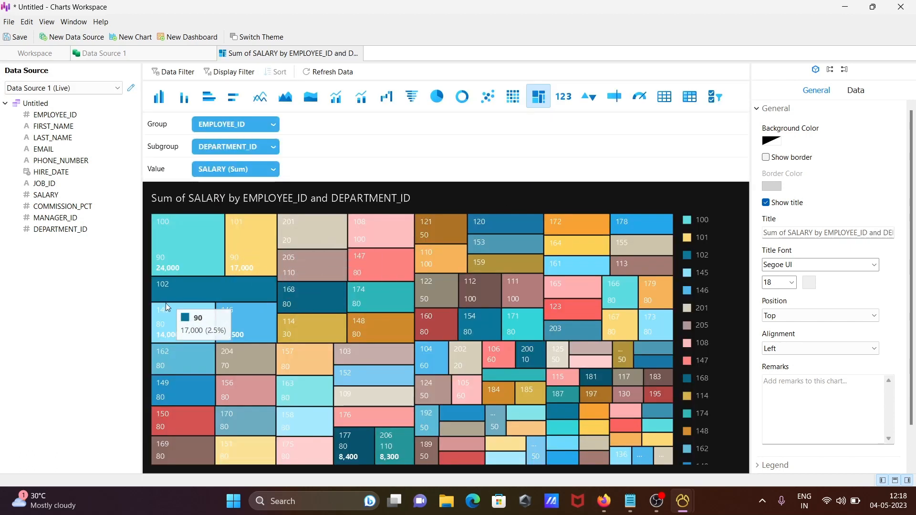
mouse_move(398, 228)
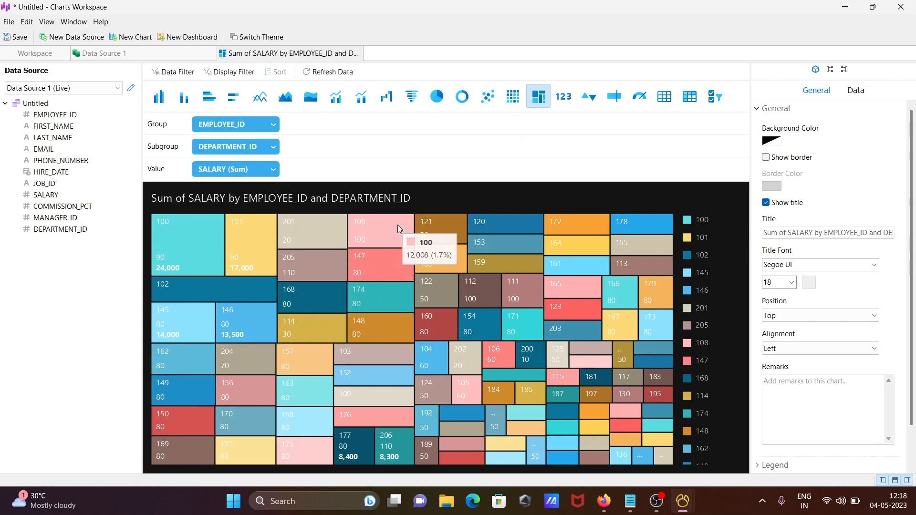
mouse_move(616, 231)
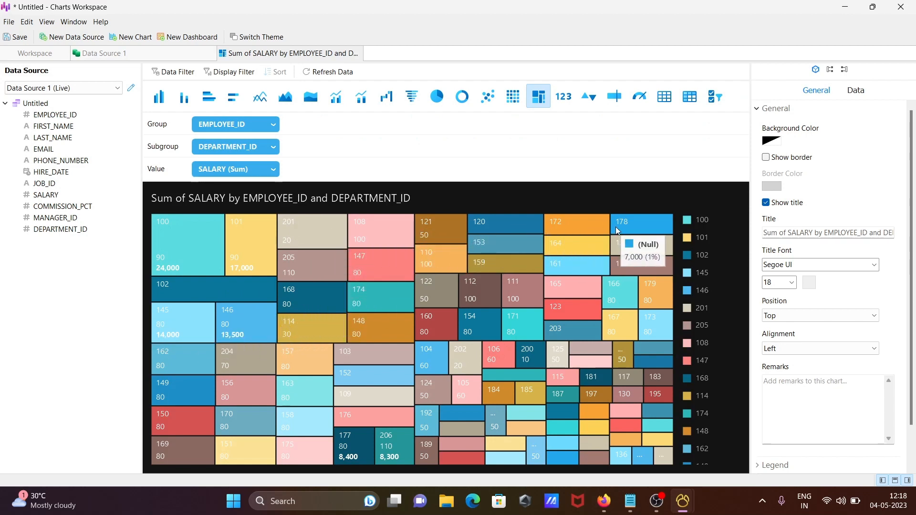
mouse_move(170, 323)
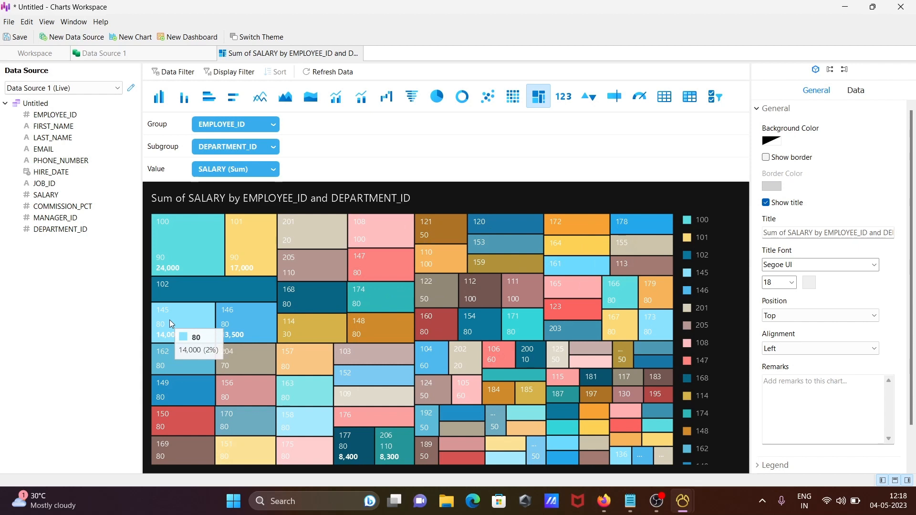
mouse_move(458, 161)
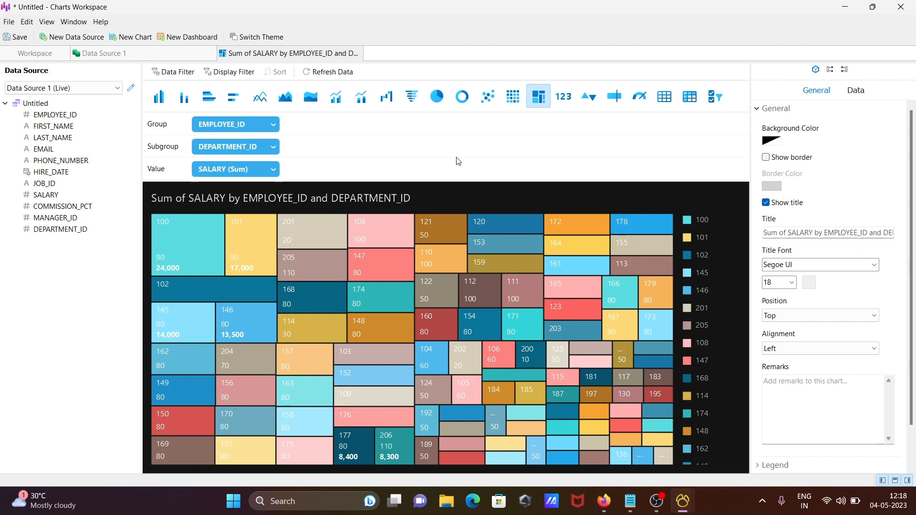
mouse_move(584, 175)
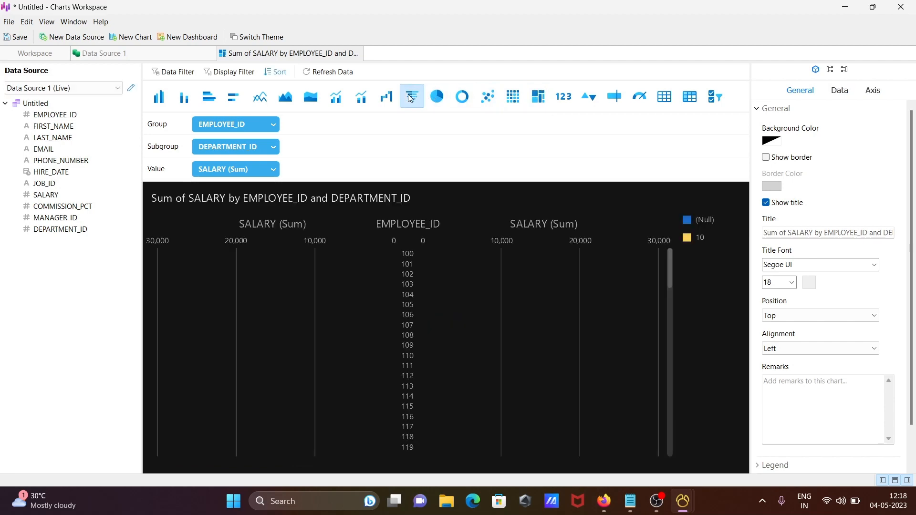
click(411, 97)
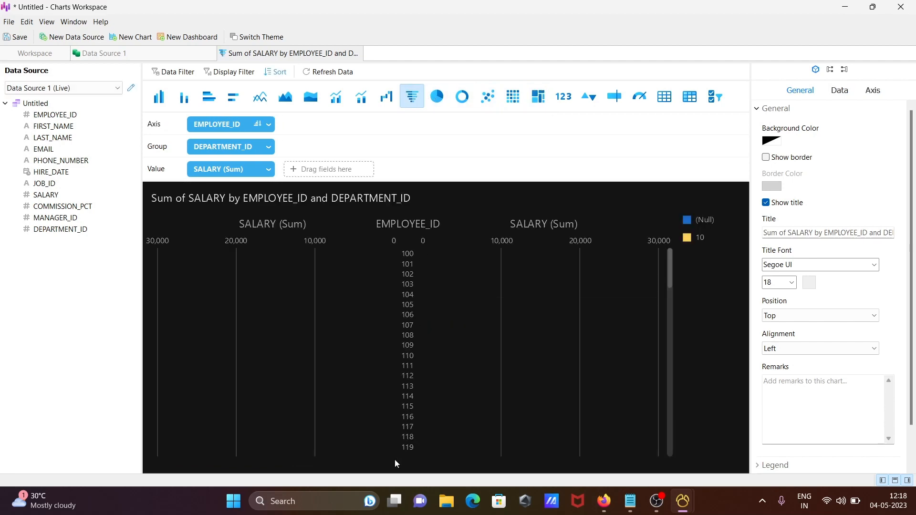
mouse_move(398, 287)
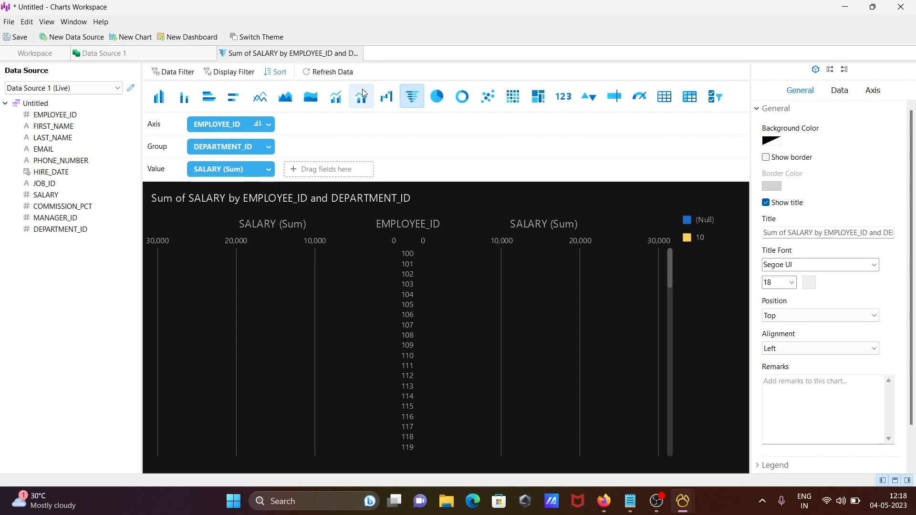
Switch to a Bar-Line chart of summed SALARY per EMPLOYEE_ID, grouped by DEPARTMENT_ID.
click(361, 96)
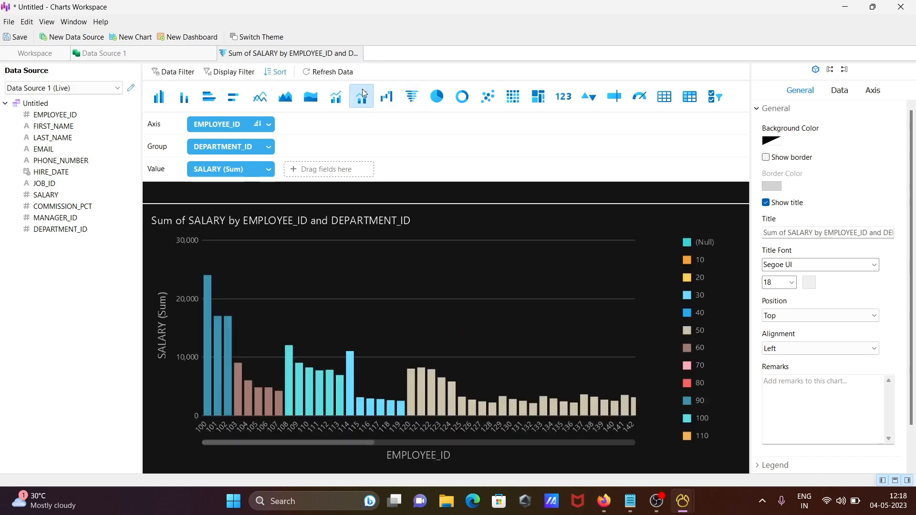
click(361, 96)
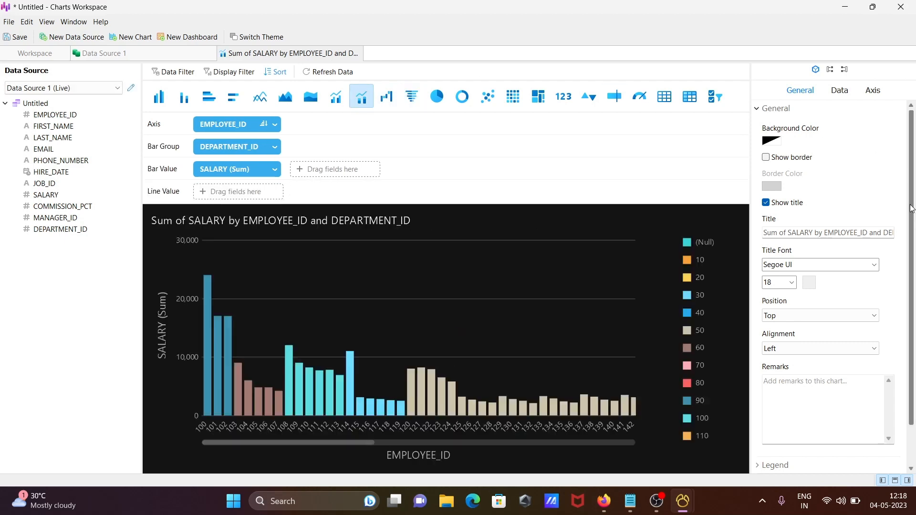
scroll(down, 3)
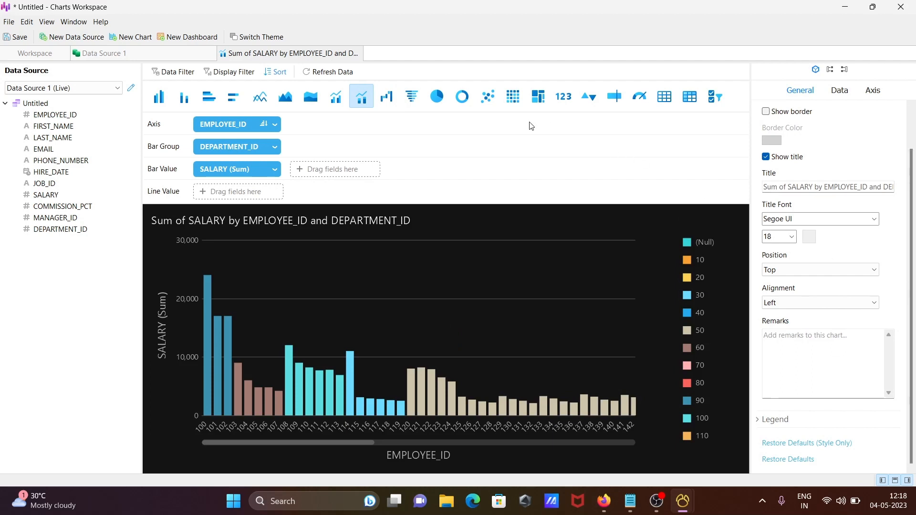
mouse_move(558, 130)
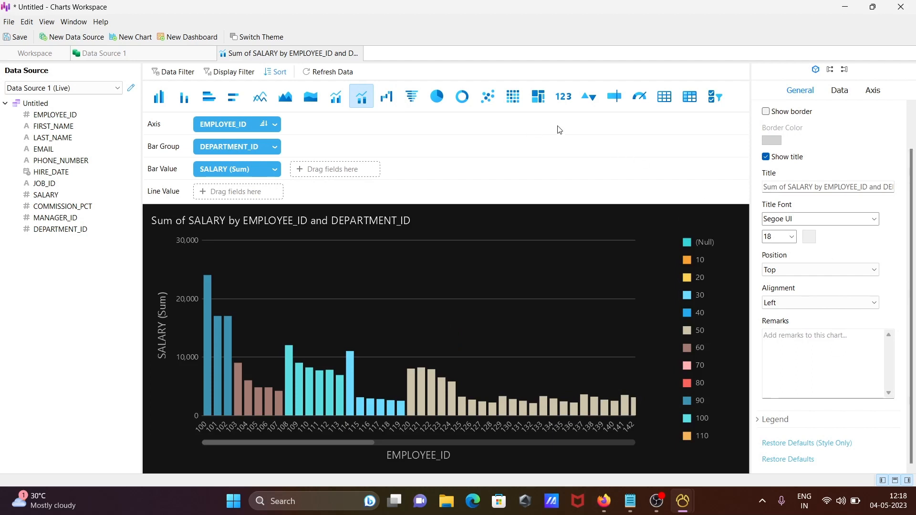